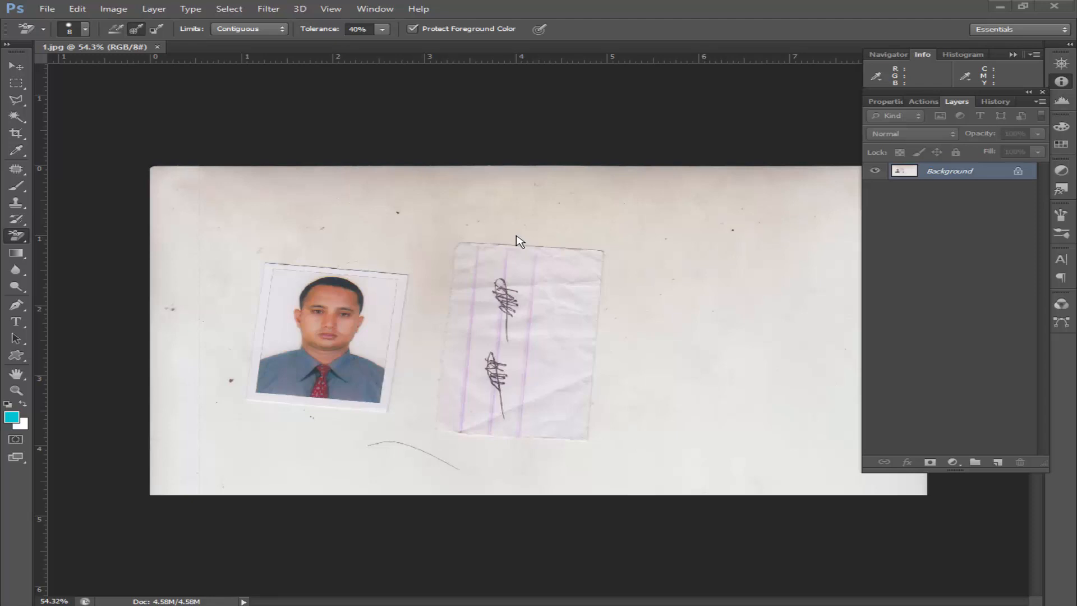
{"action": "mouse_move", "coordinate": [501, 248]}
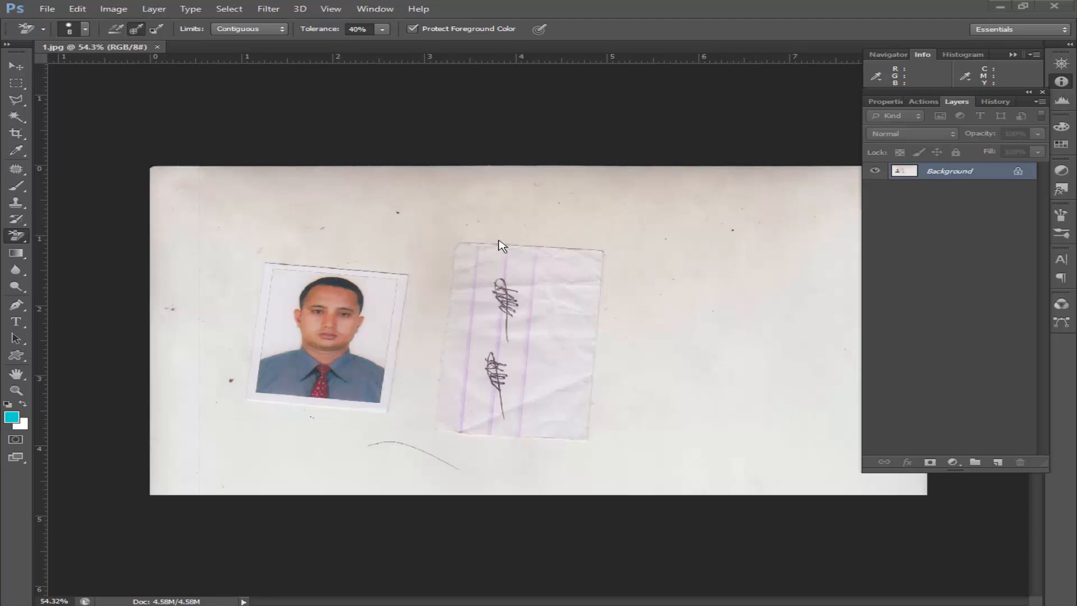
{"action": "mouse_move", "coordinate": [461, 431]}
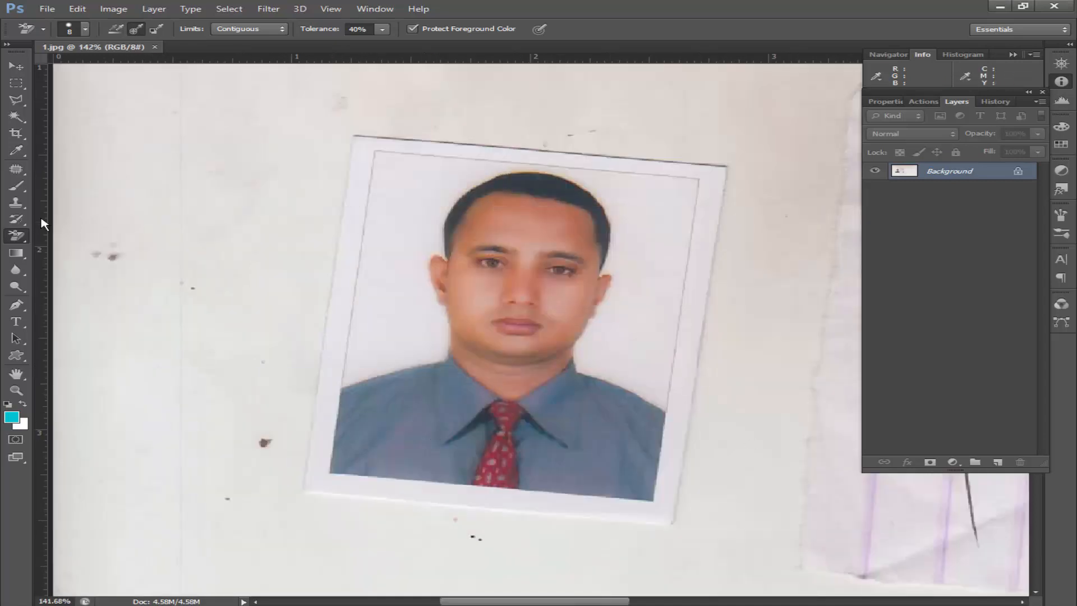
{"action": "mouse_move", "coordinate": [156, 175]}
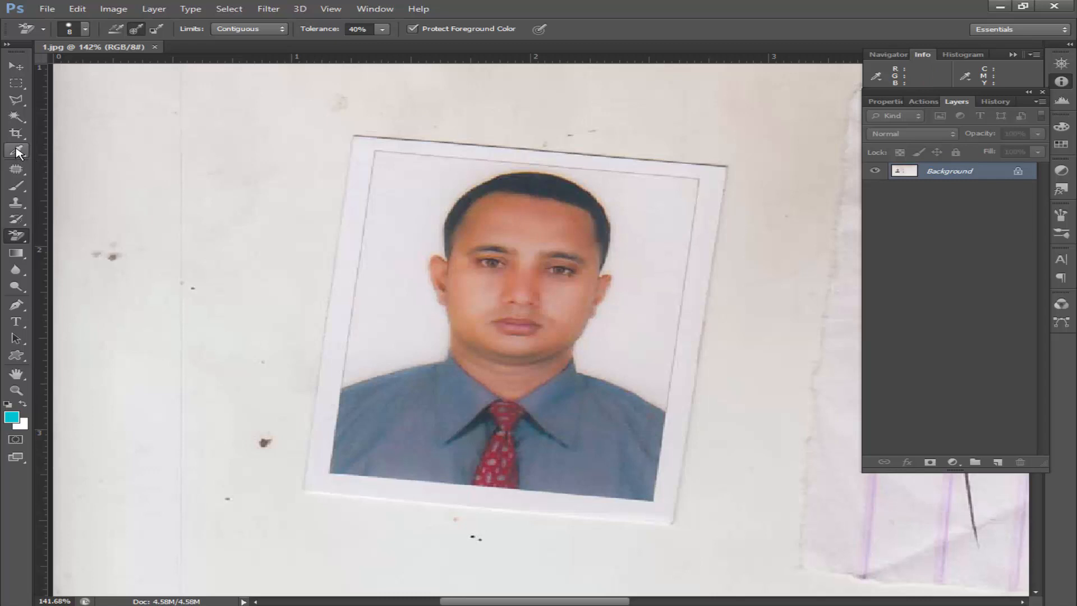
Measure the photo's top-edge tilt with the Ruler tool and straighten the layer
{"action": "left_click", "coordinate": [15, 151]}
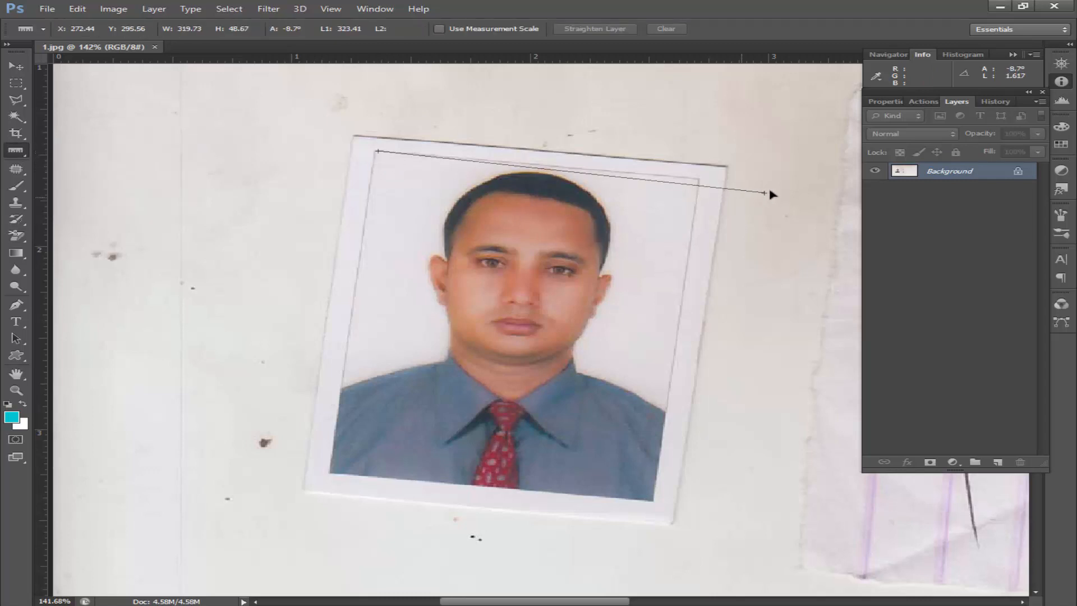
{"action": "left_click", "coordinate": [114, 9]}
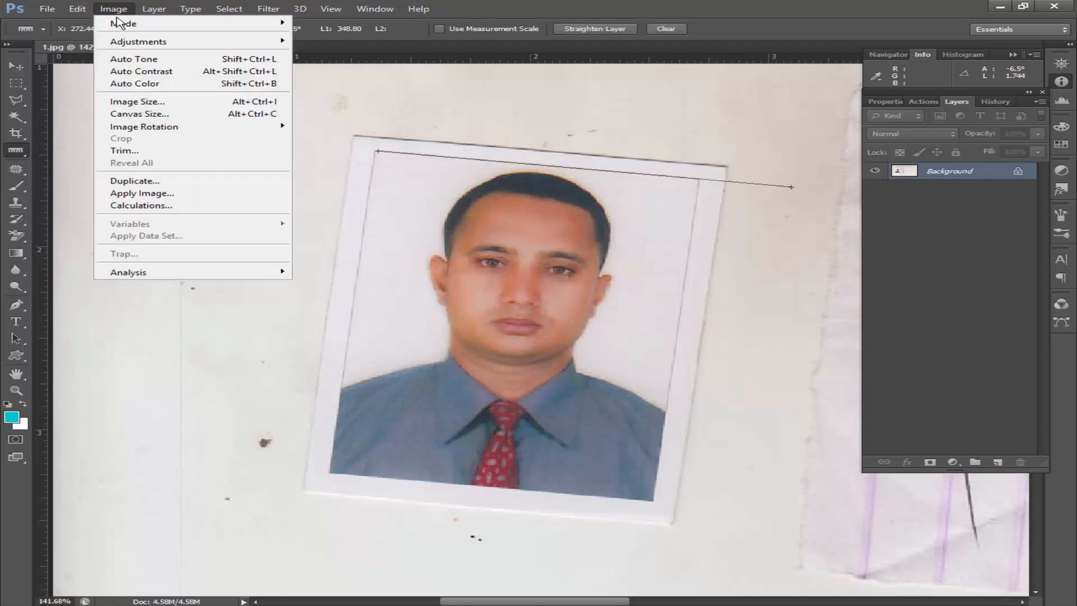
{"action": "mouse_move", "coordinate": [144, 126]}
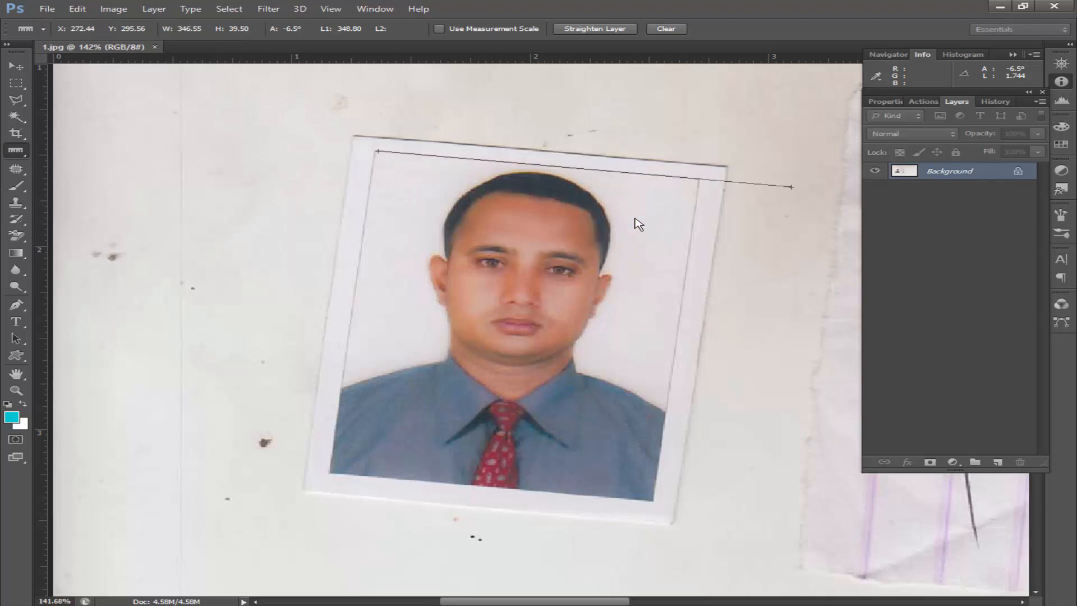
{"action": "left_click", "coordinate": [594, 28]}
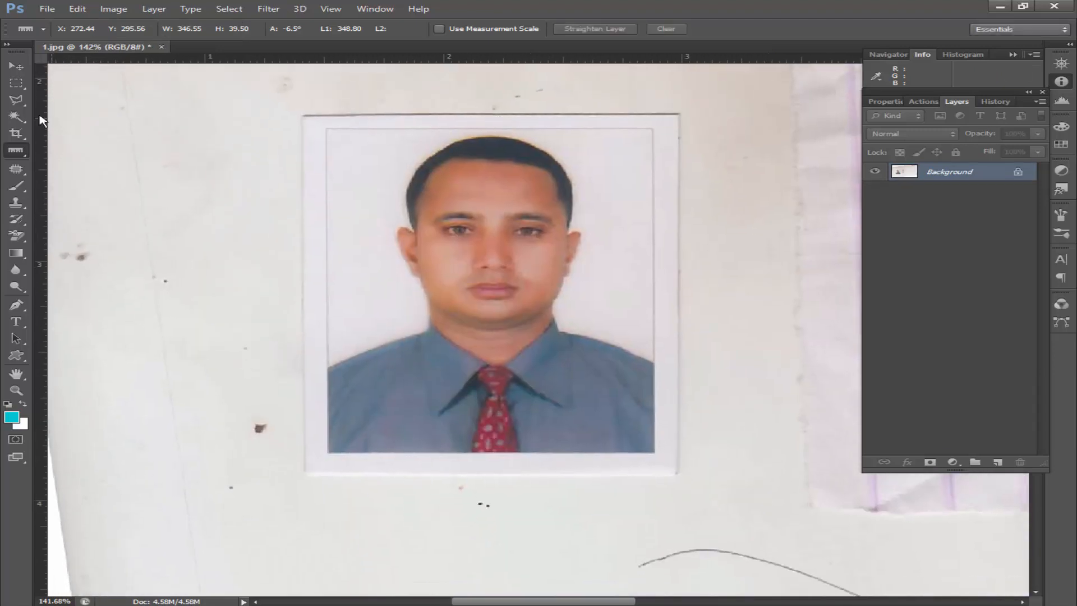
Marquee-select the portrait, then crop it to a 1.6 × 2 ratio
{"action": "left_click", "coordinate": [16, 83]}
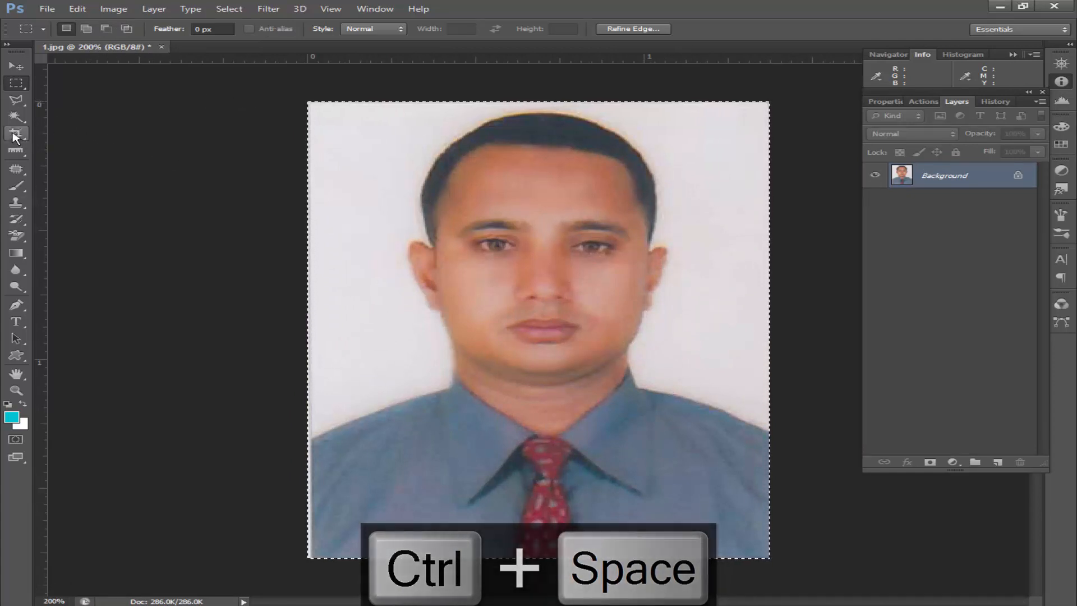
{"action": "left_click", "coordinate": [15, 133]}
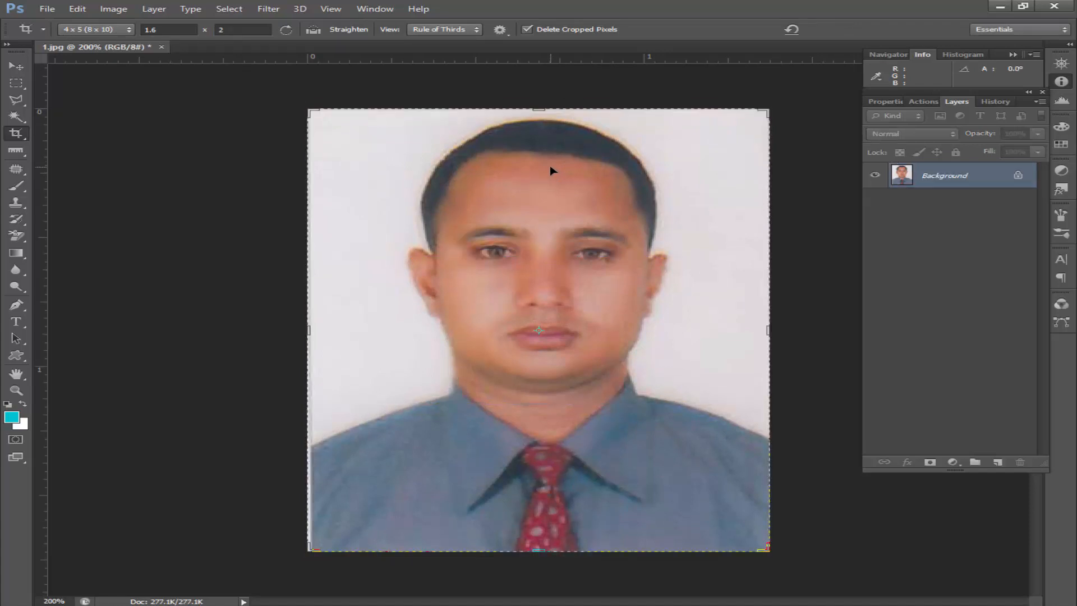
{"action": "mouse_move", "coordinate": [112, 9]}
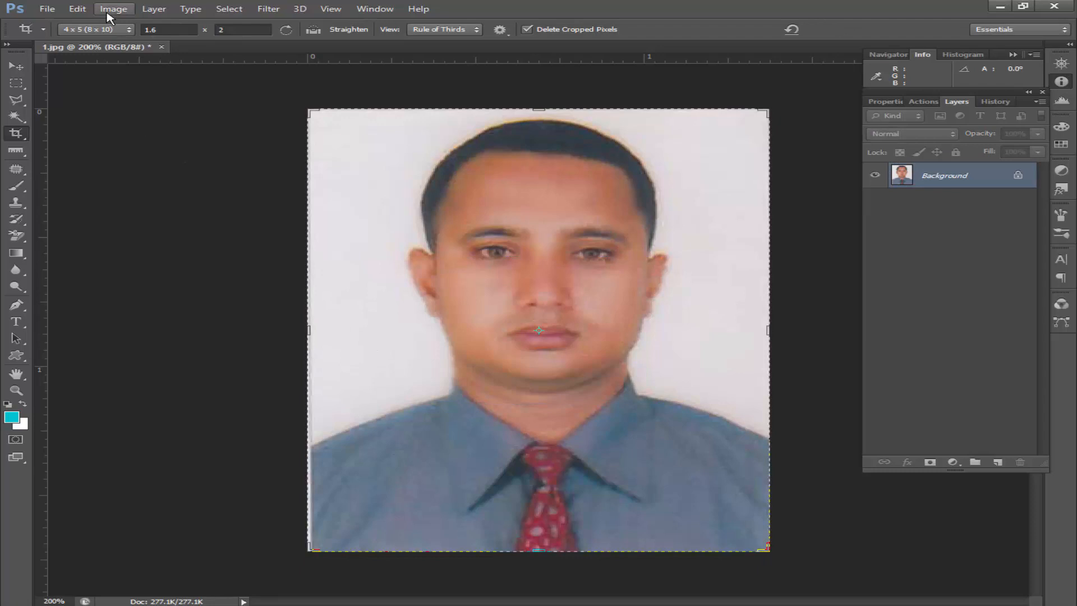
Set the document width to 1.6 inches in Image Size
{"action": "left_click", "coordinate": [114, 8]}
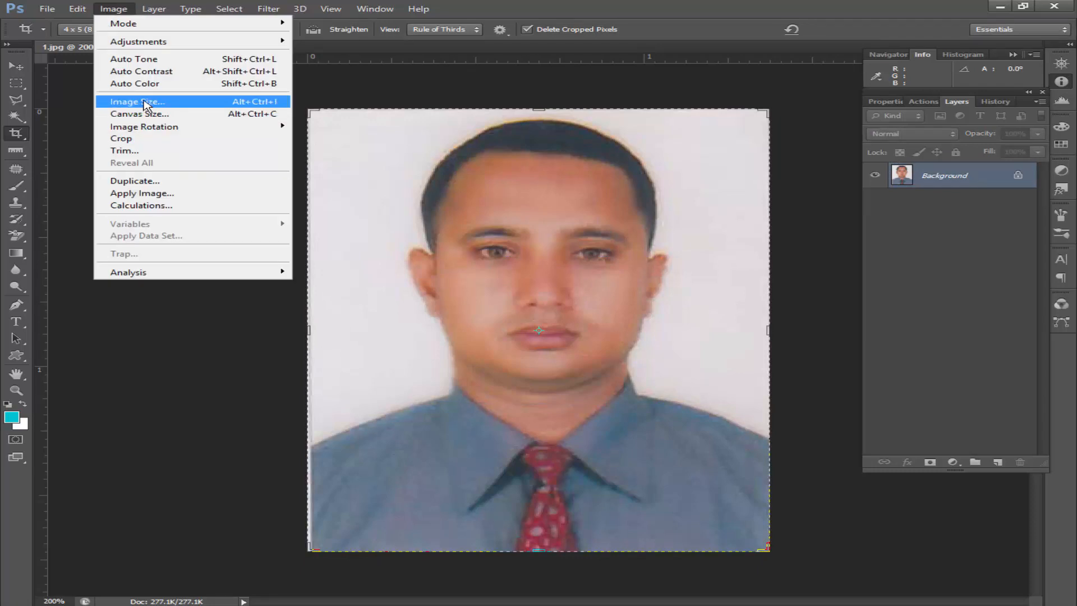
{"action": "left_click", "coordinate": [137, 101]}
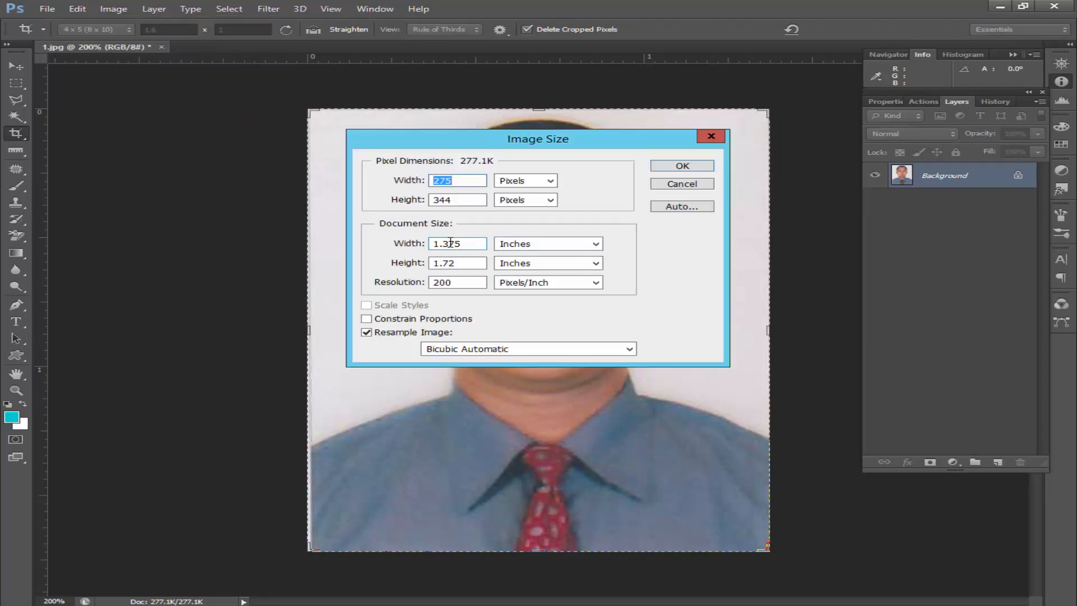
{"action": "type", "text": "1.6"}
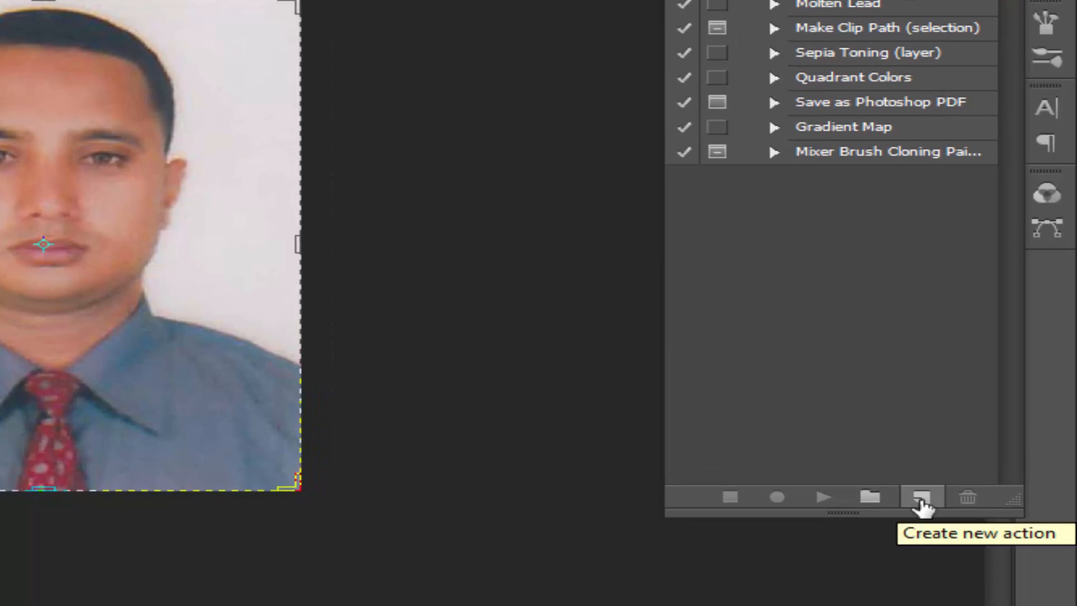
Create Action 1 with function key F2 and begin recording it
{"action": "left_click", "coordinate": [922, 497]}
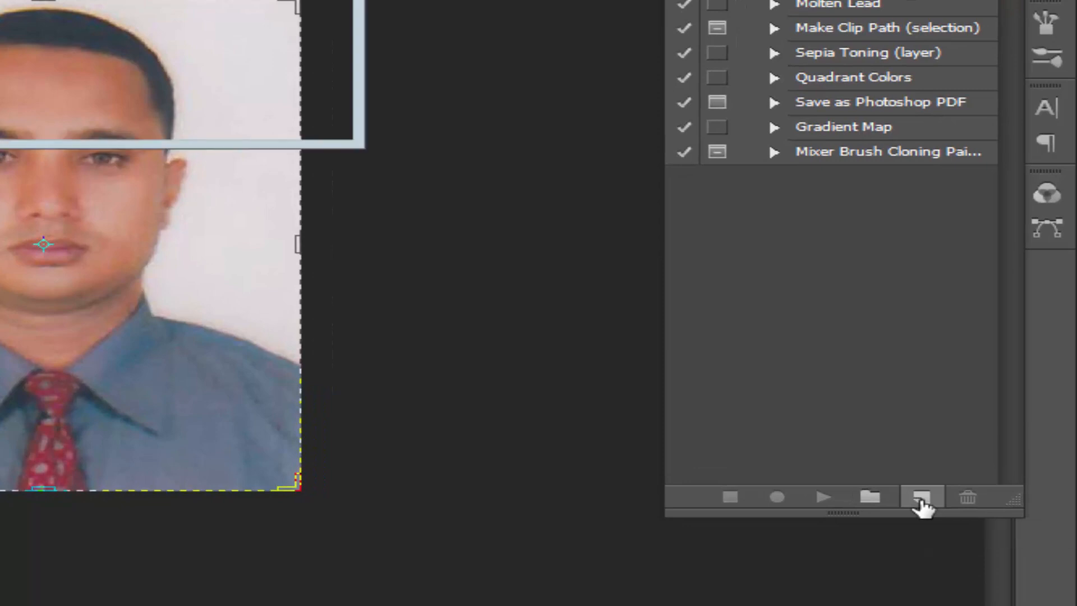
{"action": "left_click", "coordinate": [923, 496]}
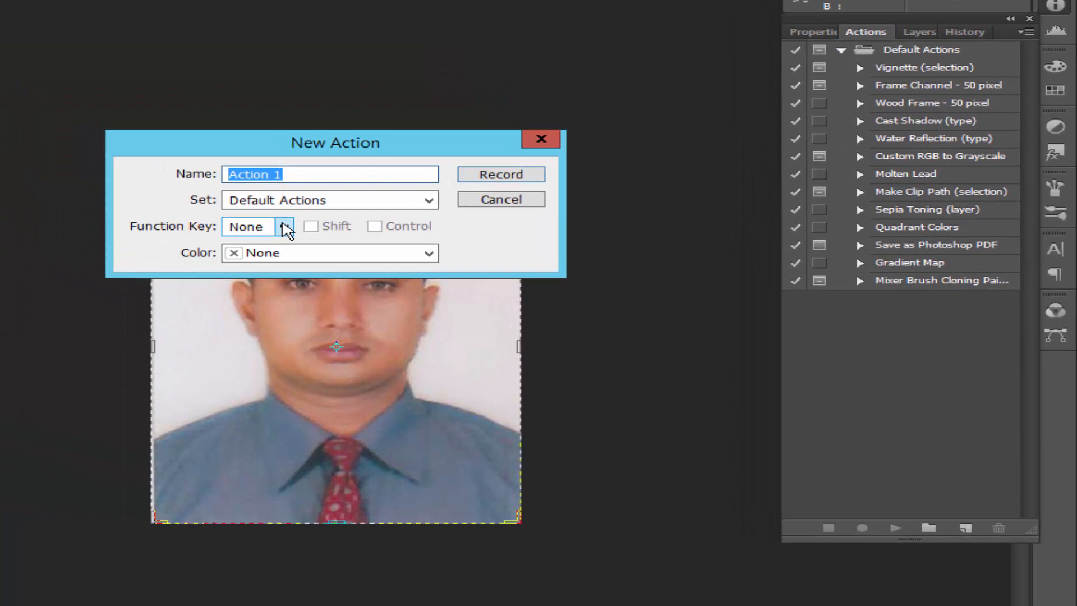
{"action": "left_click", "coordinate": [257, 226]}
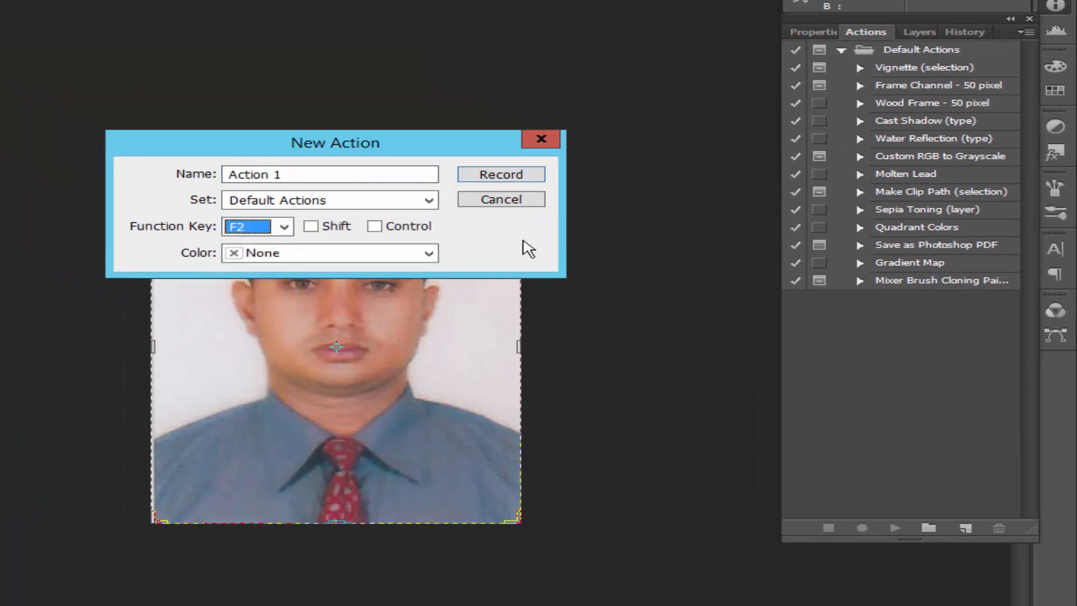
{"action": "left_click", "coordinate": [501, 174]}
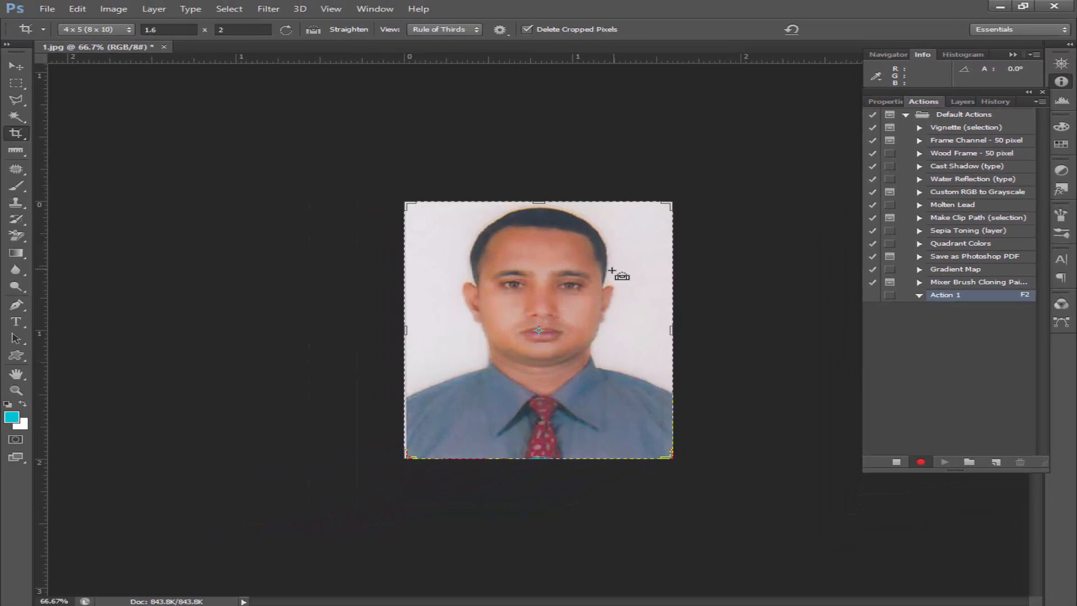
Select all and copy the portrait, then create a new International Paper A4 document
{"action": "key", "text": "ctrl+a"}
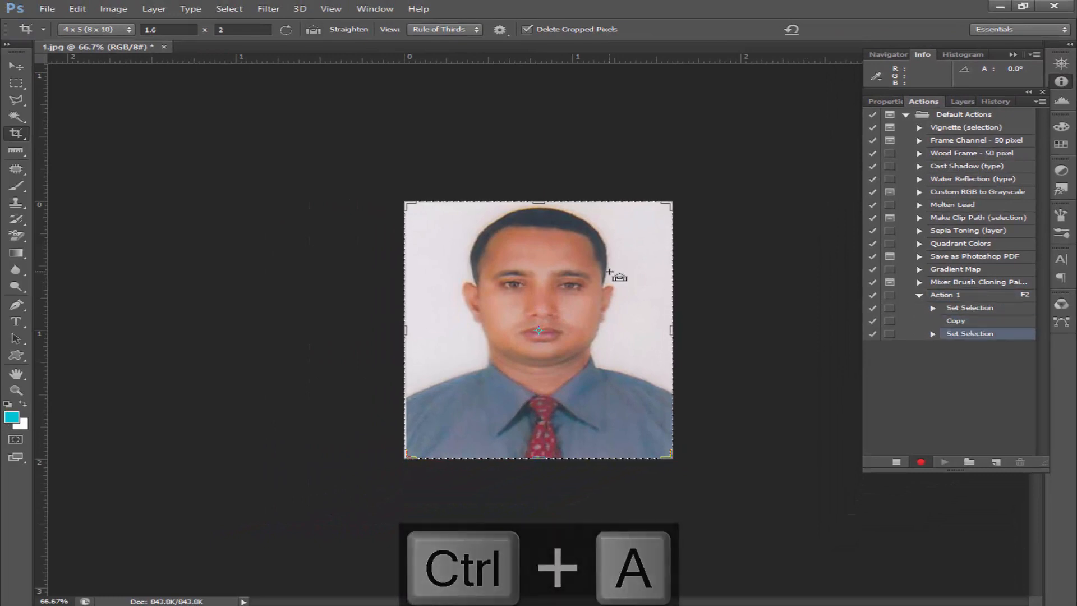
{"action": "key", "text": "ctrl+c"}
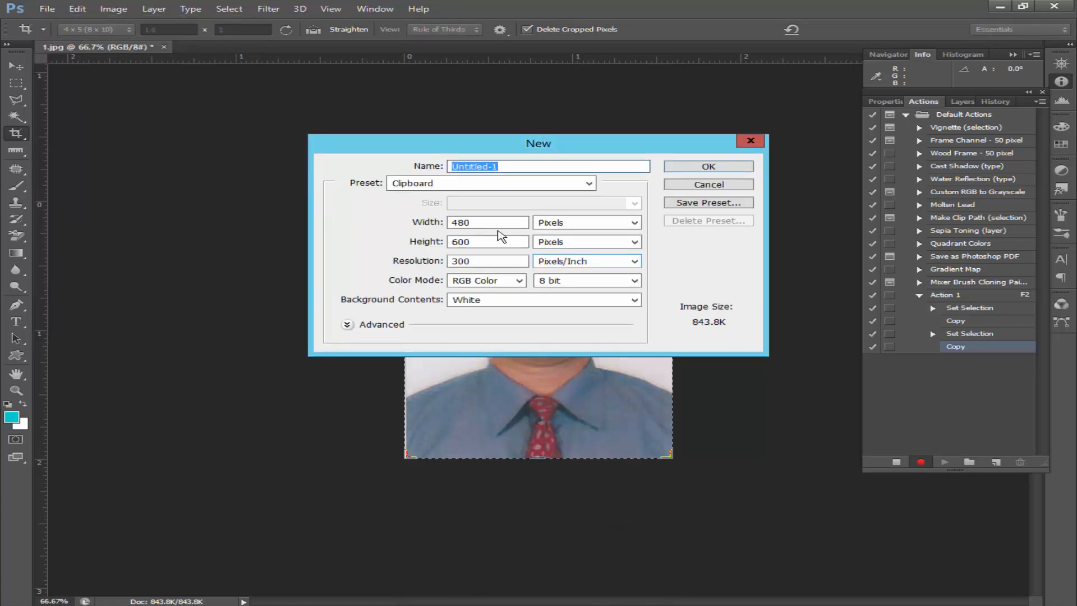
{"action": "left_click", "coordinate": [587, 183]}
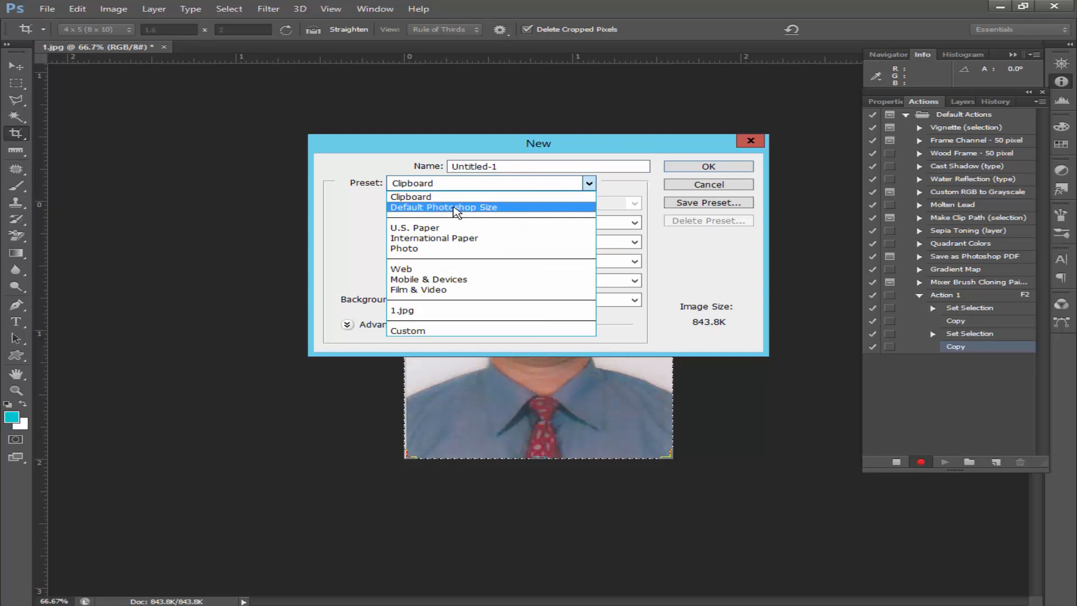
{"action": "left_click", "coordinate": [434, 238]}
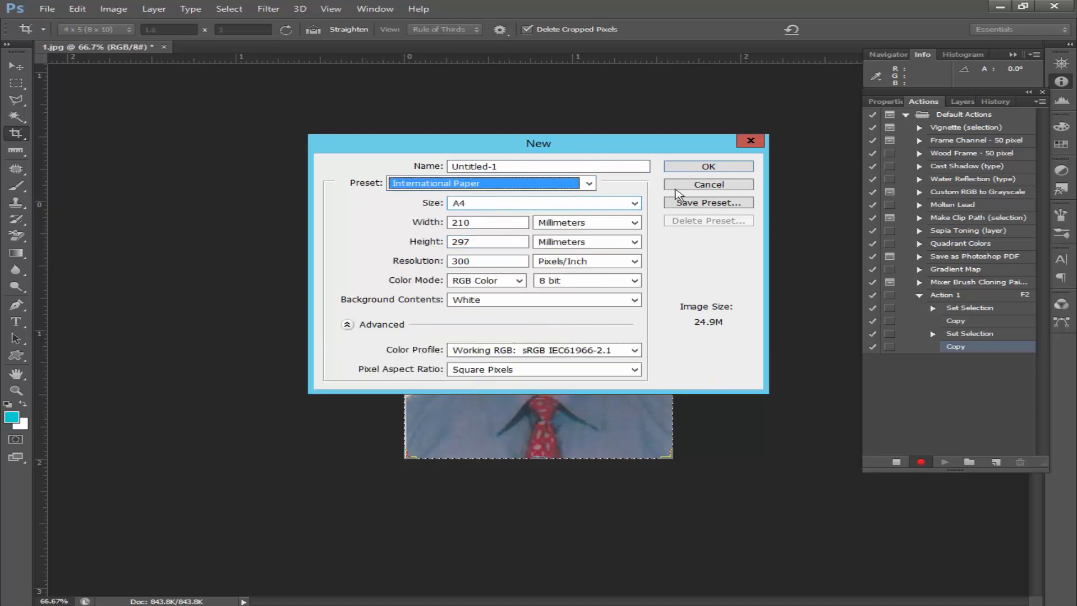
{"action": "left_click", "coordinate": [707, 166]}
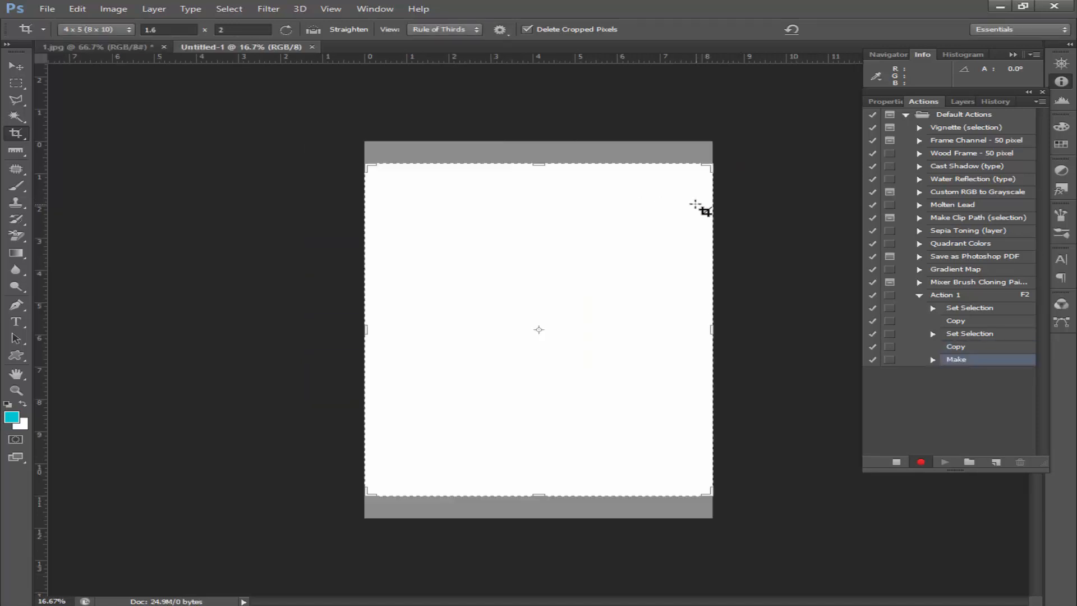
Paste the portrait onto the A4 page and merge duplicated copies row by row into a grid
{"action": "key", "text": "ctrl+v"}
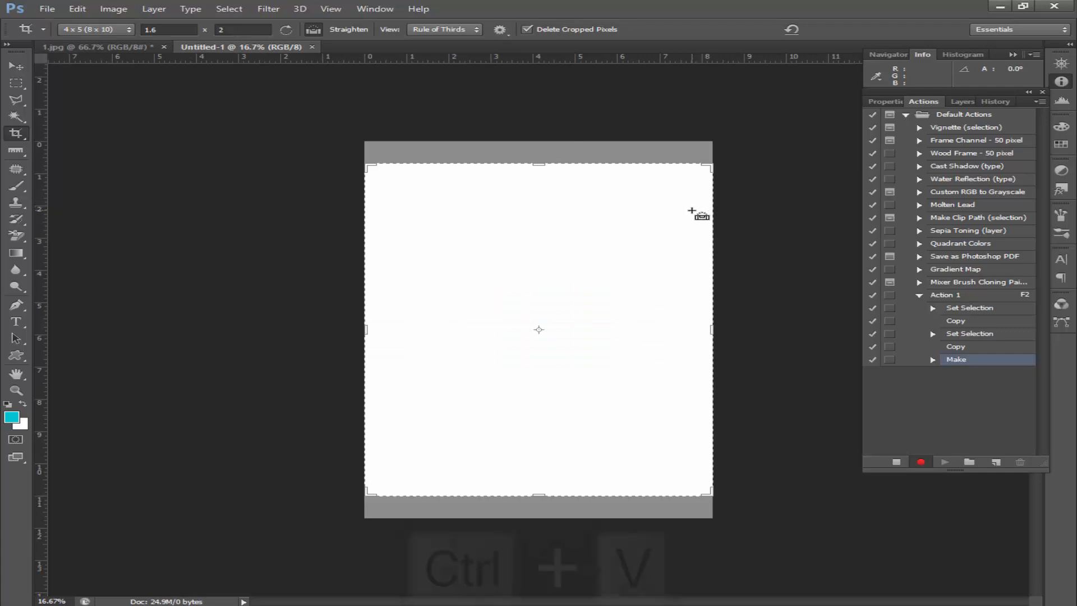
{"action": "key", "text": "ctrl+v"}
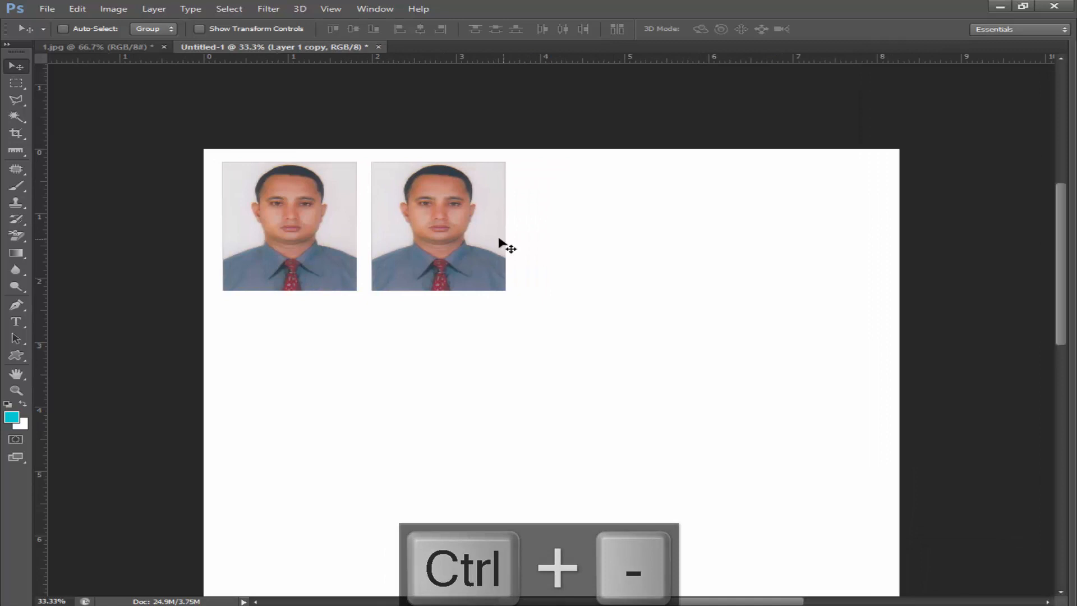
{"action": "key", "text": "ctrl+e"}
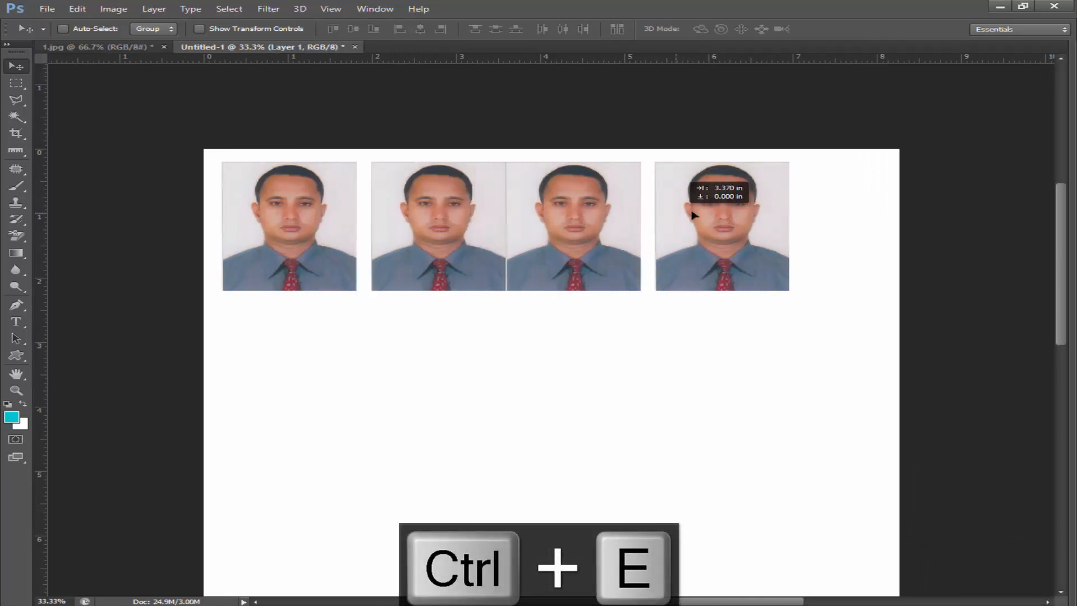
{"action": "key", "text": "ctrl+e"}
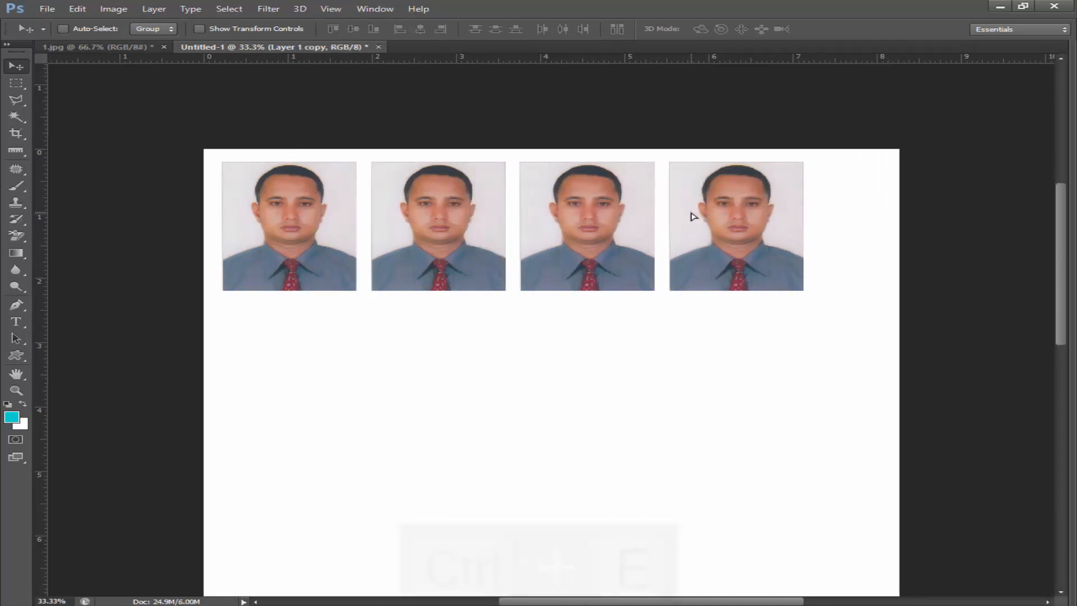
{"action": "key", "text": "ctrl+e"}
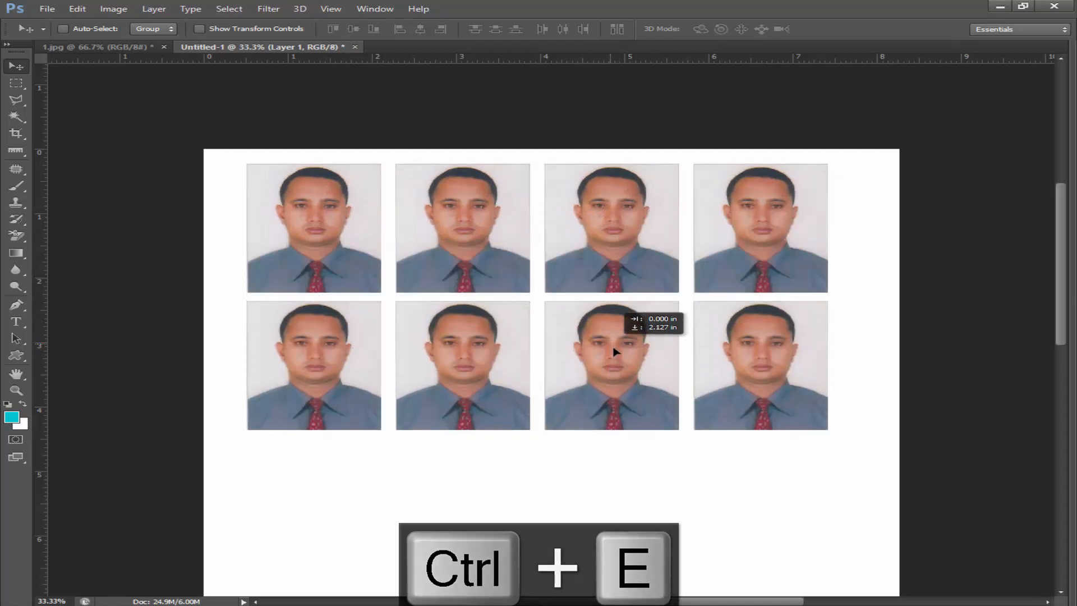
{"action": "key", "text": "ctrl+e"}
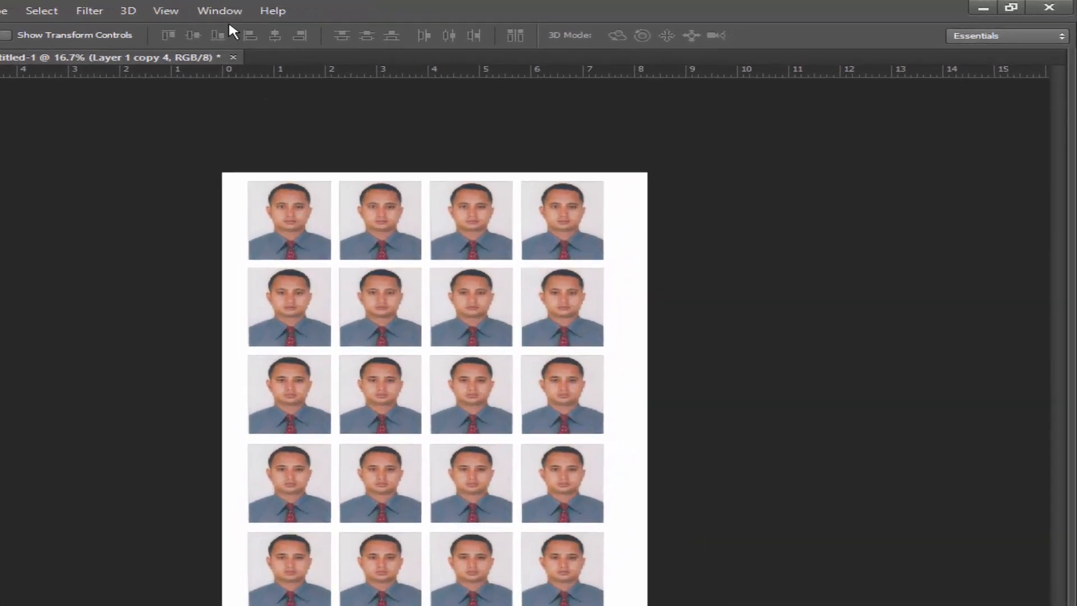
Show the Actions panel, then close Untitled-1 without saving
{"action": "left_click", "coordinate": [219, 11]}
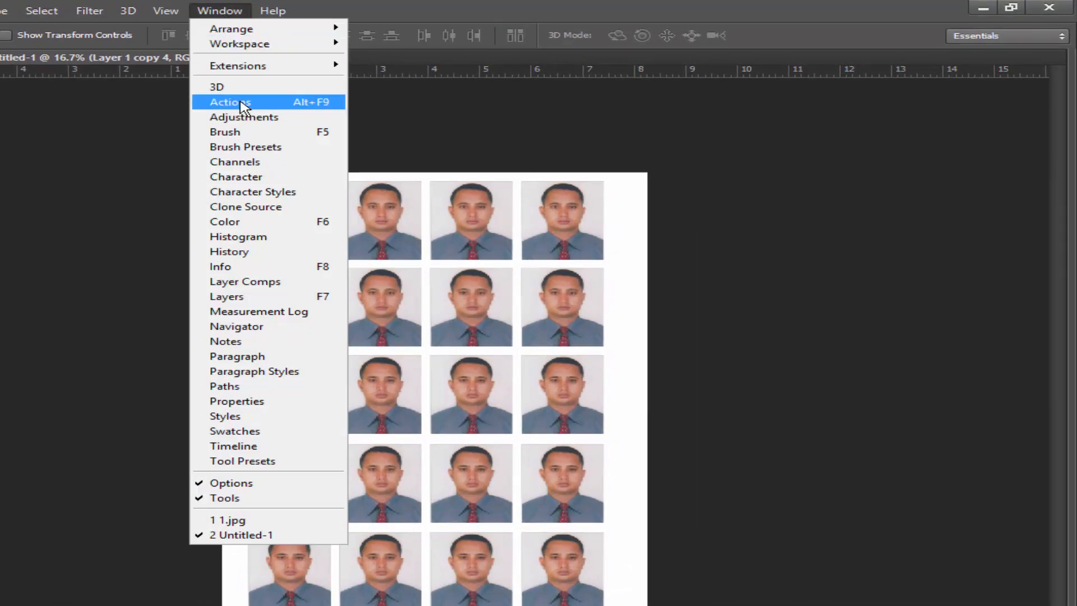
{"action": "left_click", "coordinate": [230, 102]}
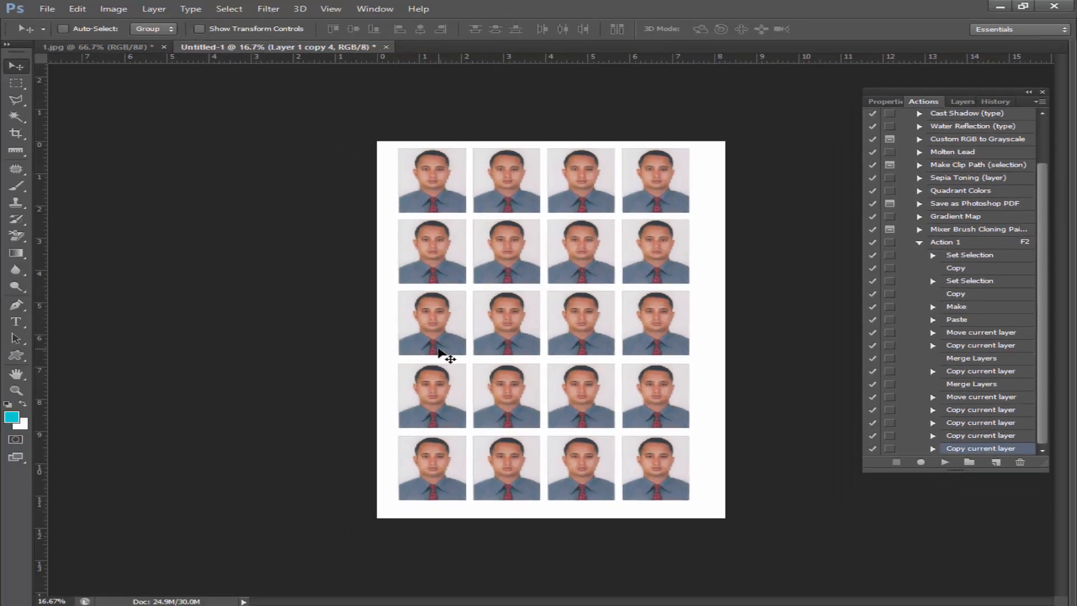
{"action": "key", "text": "ctrl+w"}
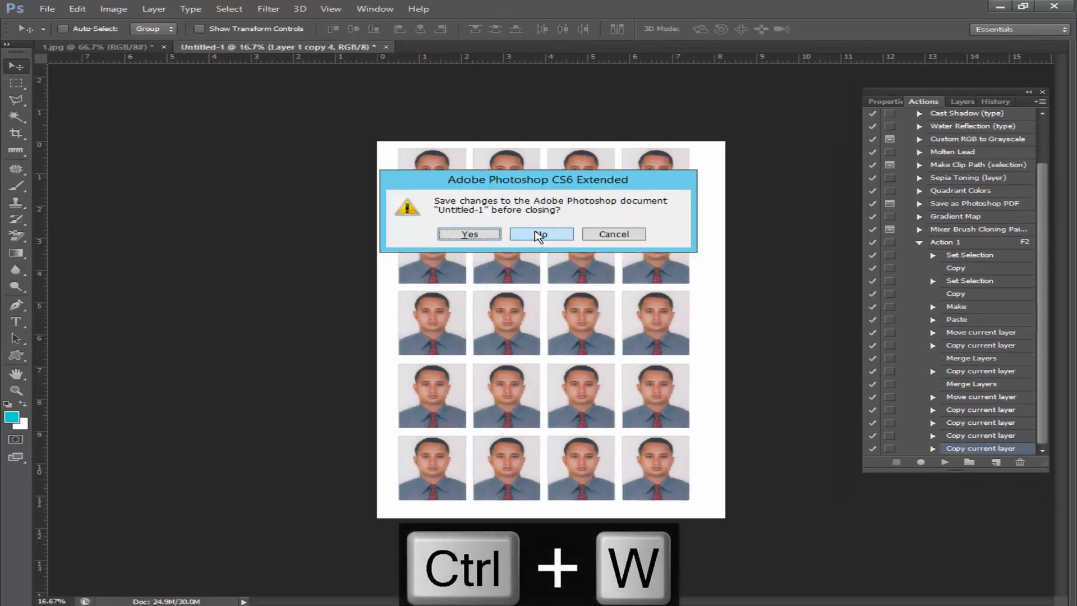
{"action": "left_click", "coordinate": [541, 234]}
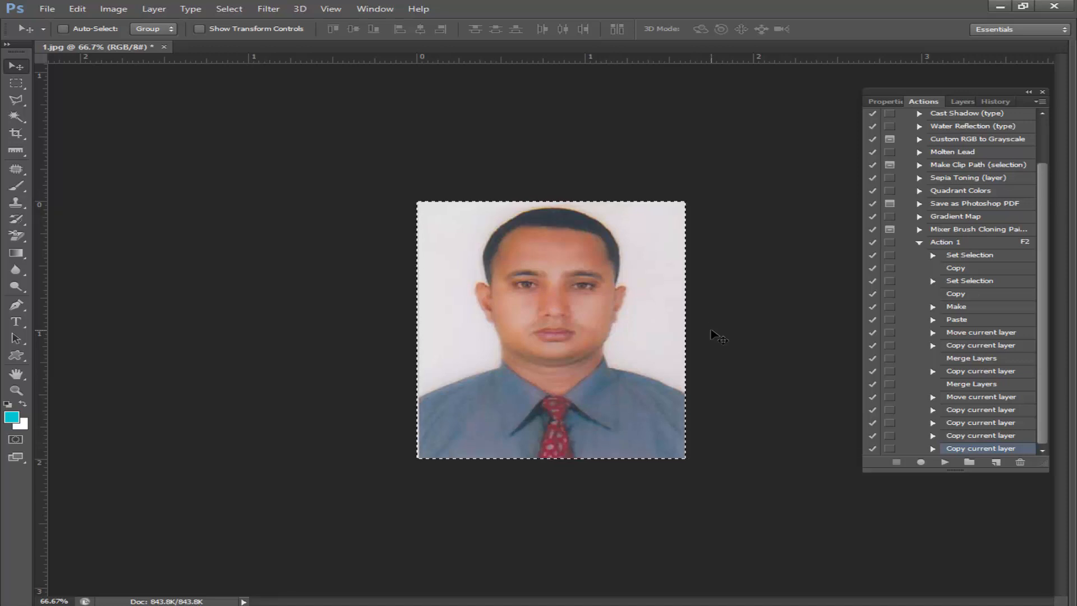
Play Action 1 with F2, generating the Untitled-2 sheet
{"action": "key", "text": "f2"}
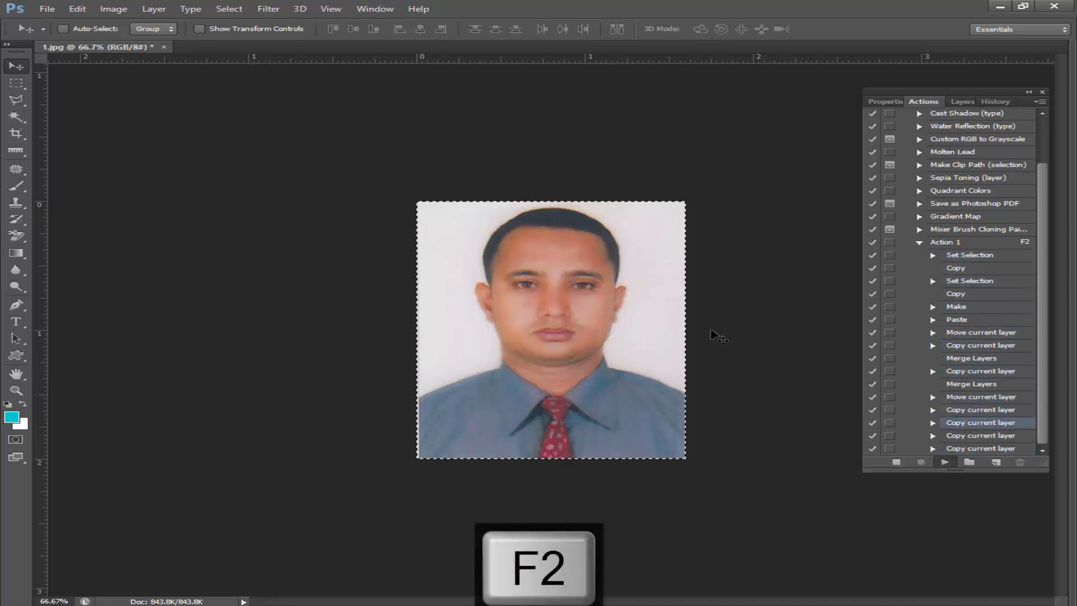
{"action": "key", "text": "f2"}
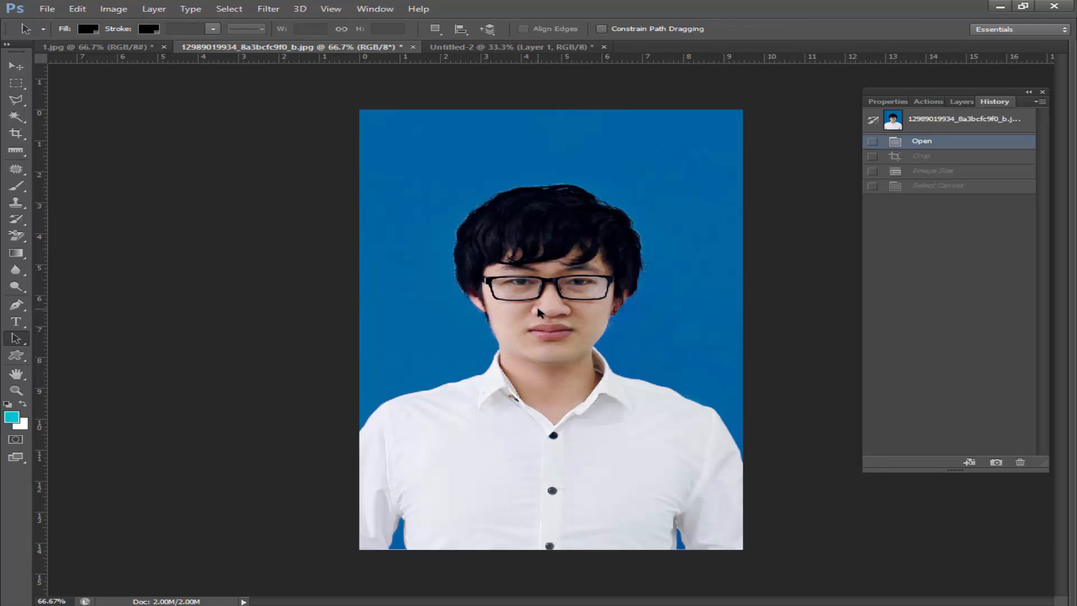
{"action": "mouse_move", "coordinate": [395, 276]}
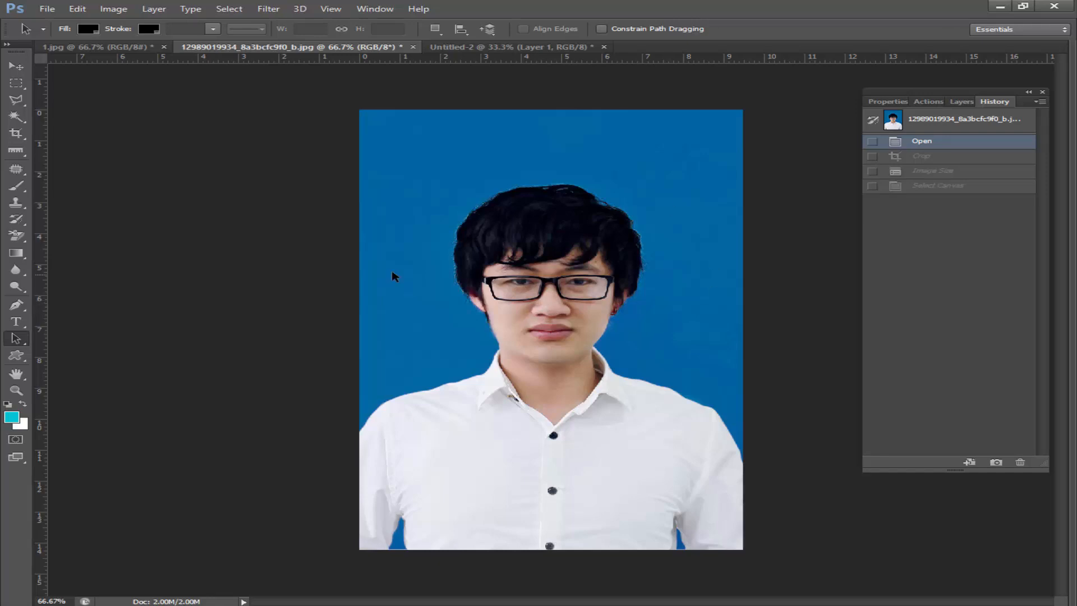
Crop the blue portrait with the 4×5 preset, resize to 1.6×2 inches, and run Action 1
{"action": "left_click", "coordinate": [16, 133]}
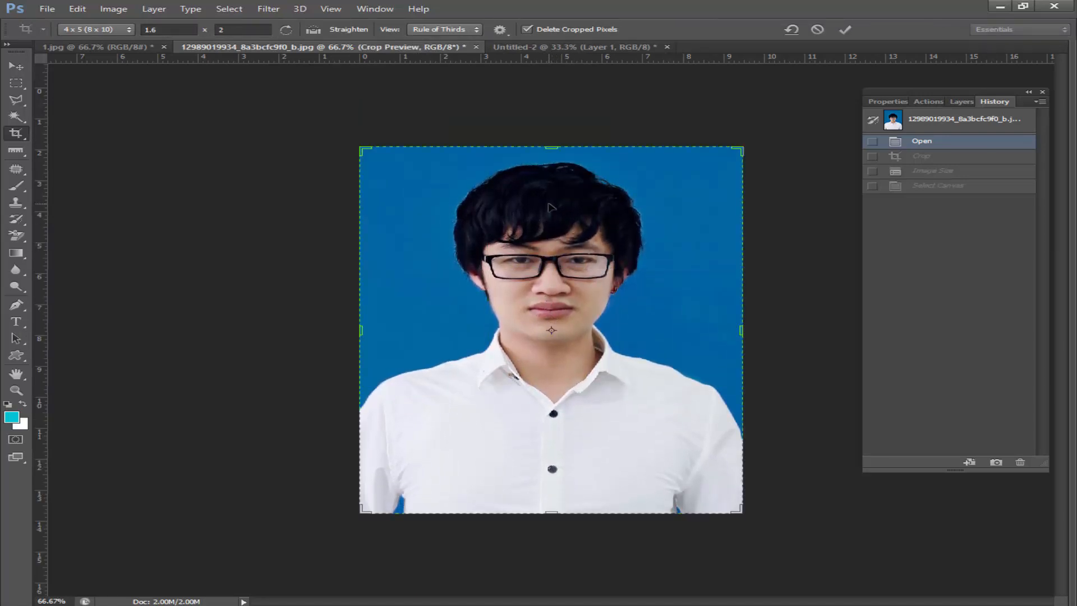
{"action": "left_click", "coordinate": [844, 29]}
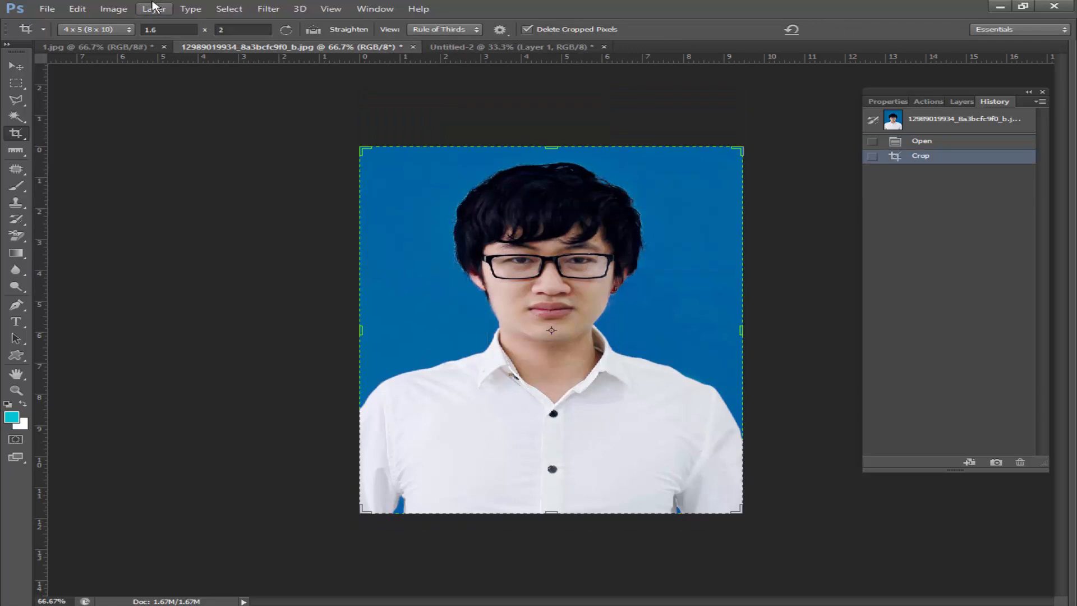
{"action": "left_click", "coordinate": [113, 9]}
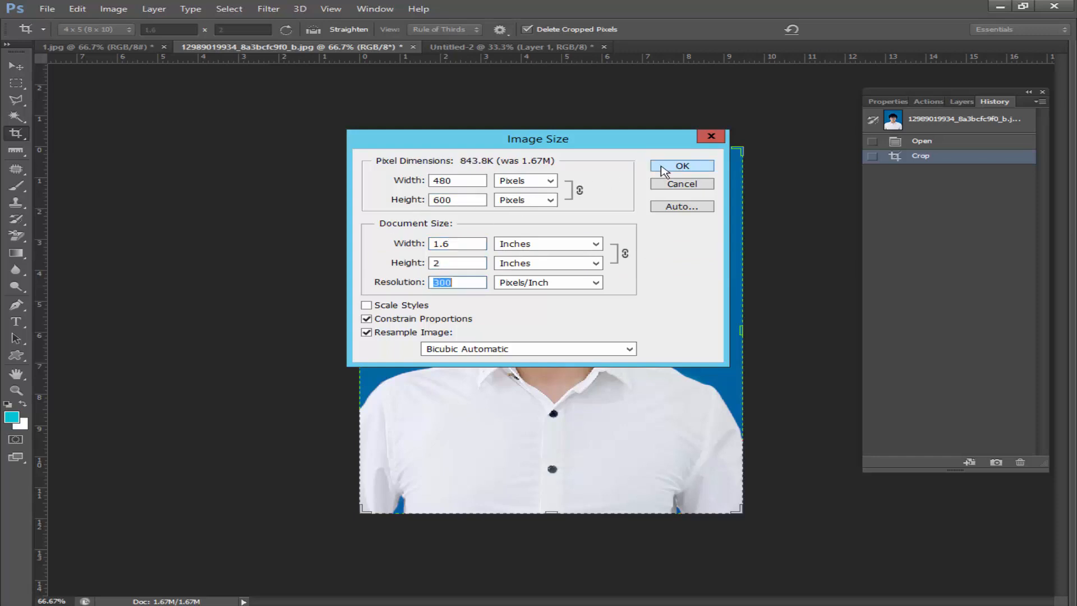
{"action": "left_click", "coordinate": [681, 166]}
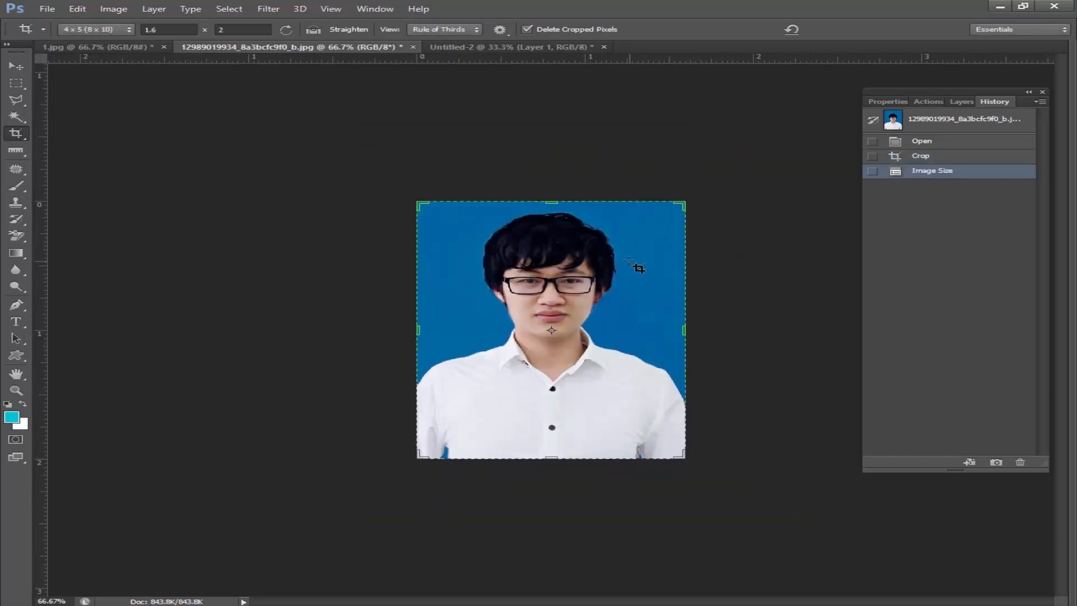
{"action": "key", "text": "f2"}
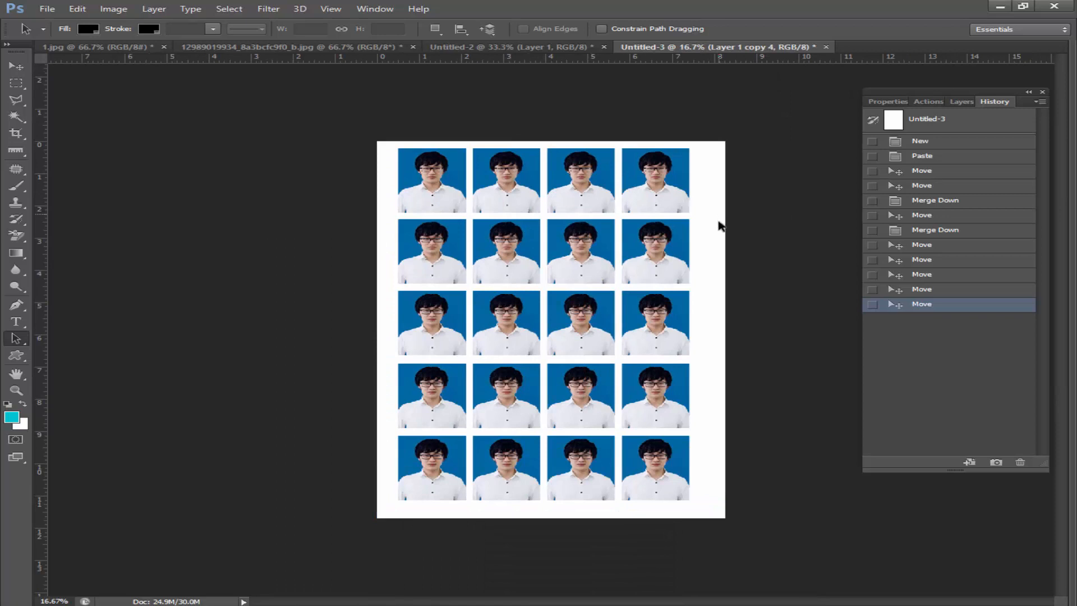
{"action": "mouse_move", "coordinate": [710, 220]}
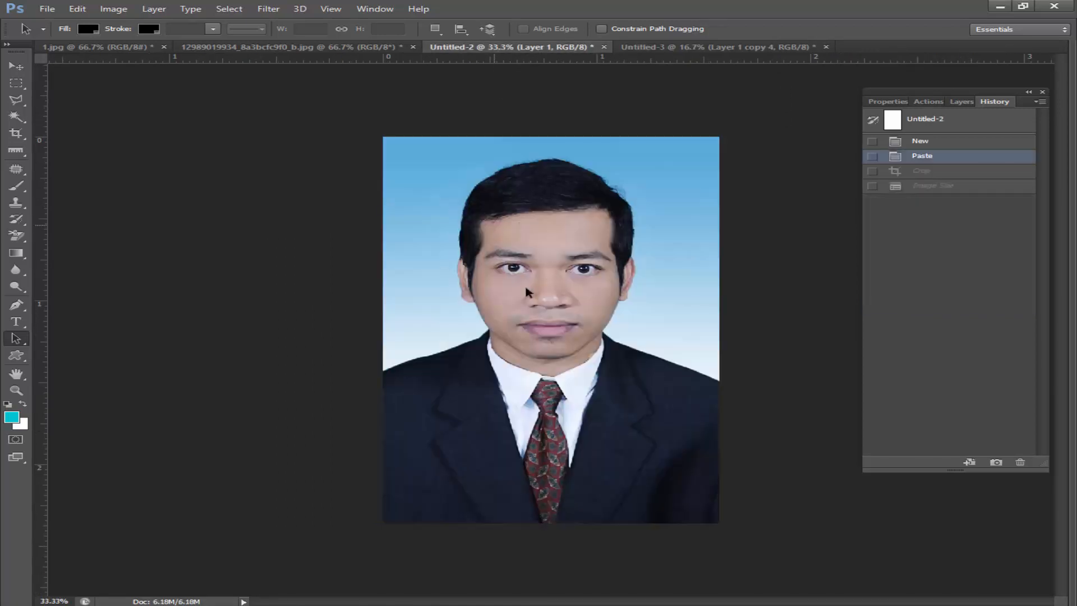
Crop Untitled-2, resize it to 1.6×2 inches at 300 ppi, and play Action 1
{"action": "left_click", "coordinate": [15, 134]}
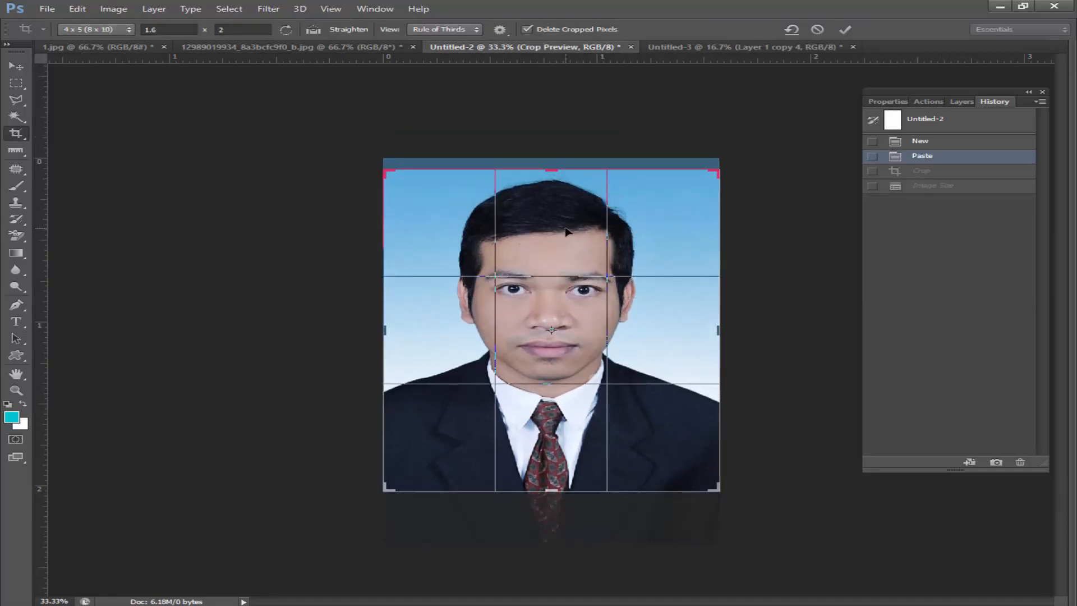
{"action": "left_click", "coordinate": [113, 9]}
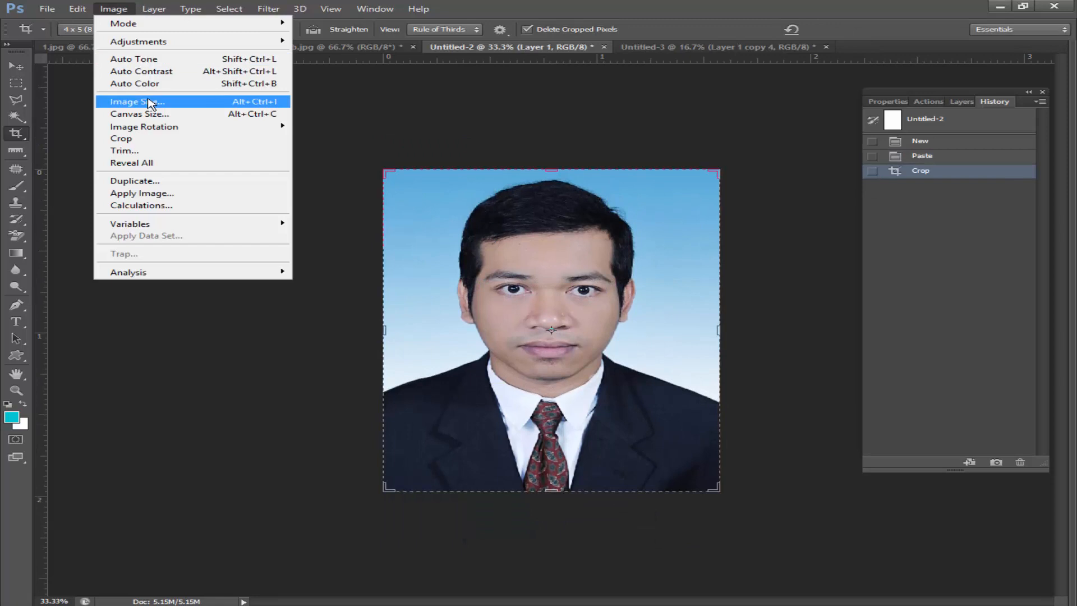
{"action": "left_click", "coordinate": [137, 101]}
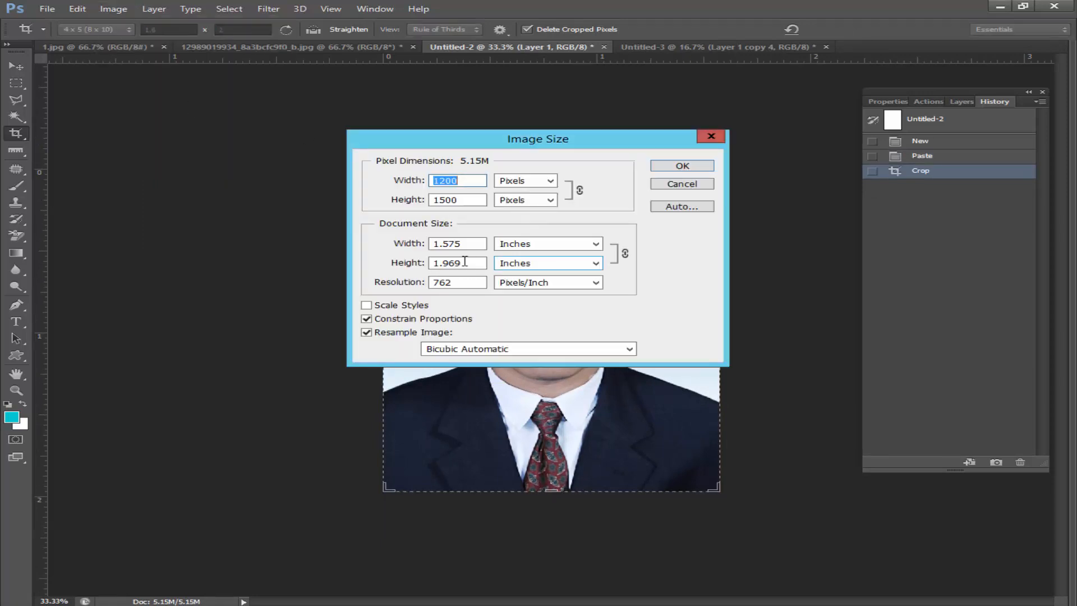
{"action": "triple_click", "coordinate": [457, 282]}
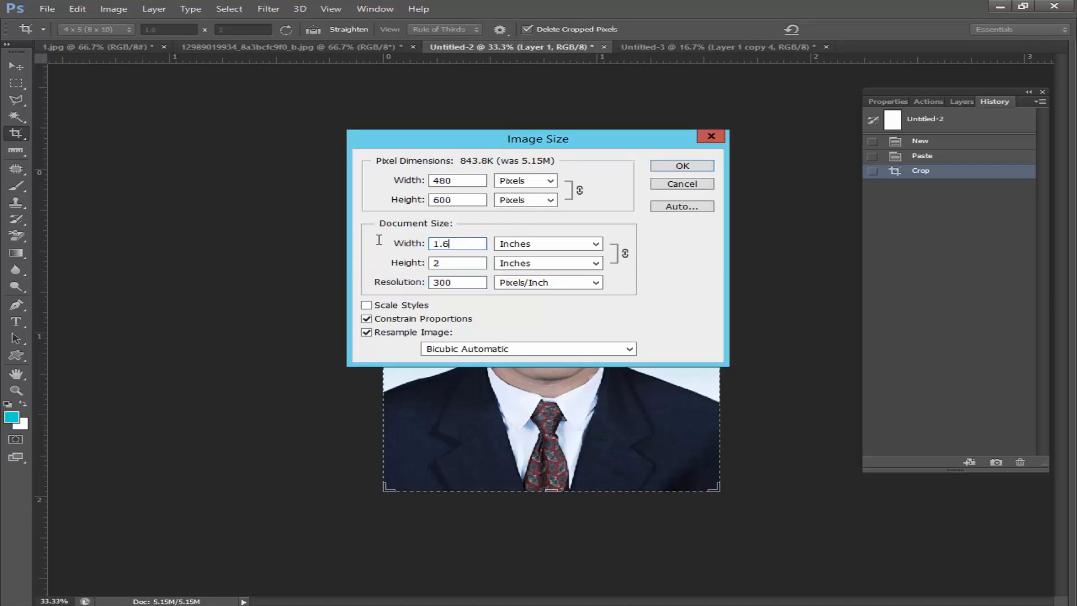
{"action": "left_click", "coordinate": [682, 165]}
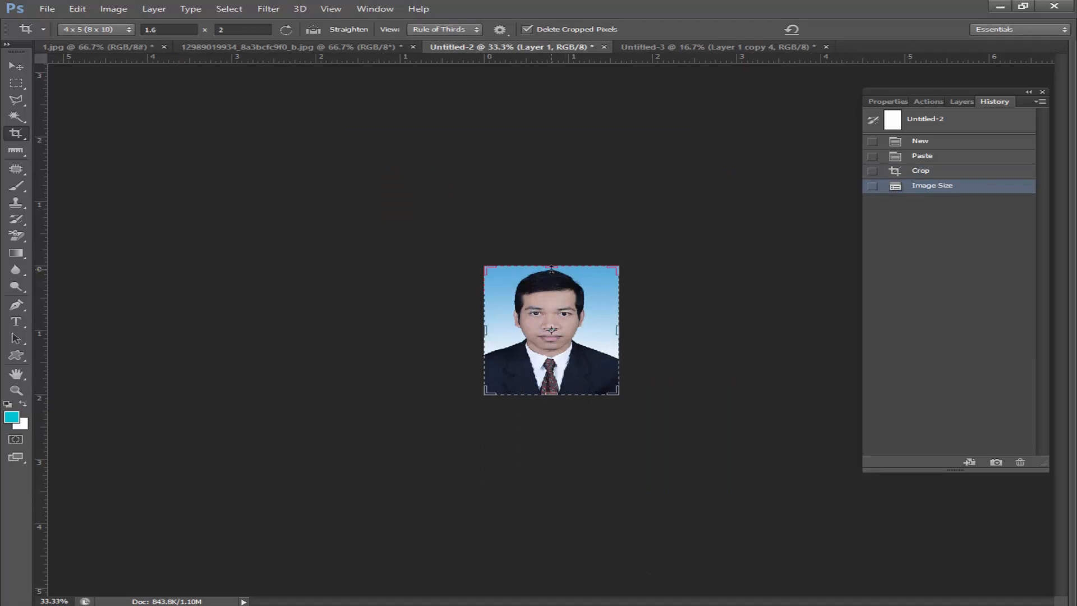
{"action": "key", "text": "f2"}
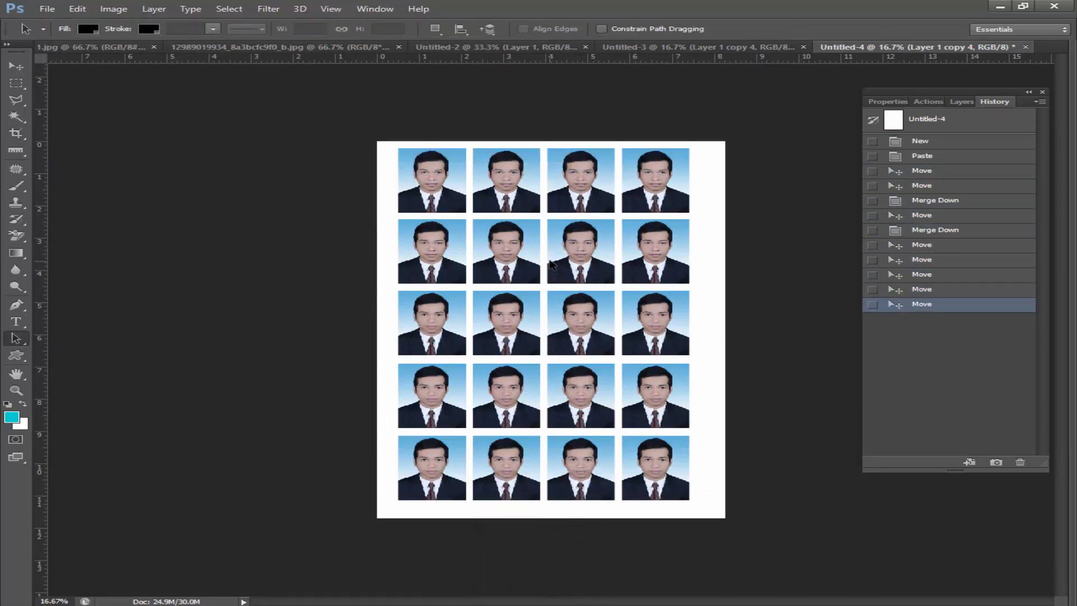
{"action": "mouse_move", "coordinate": [462, 450]}
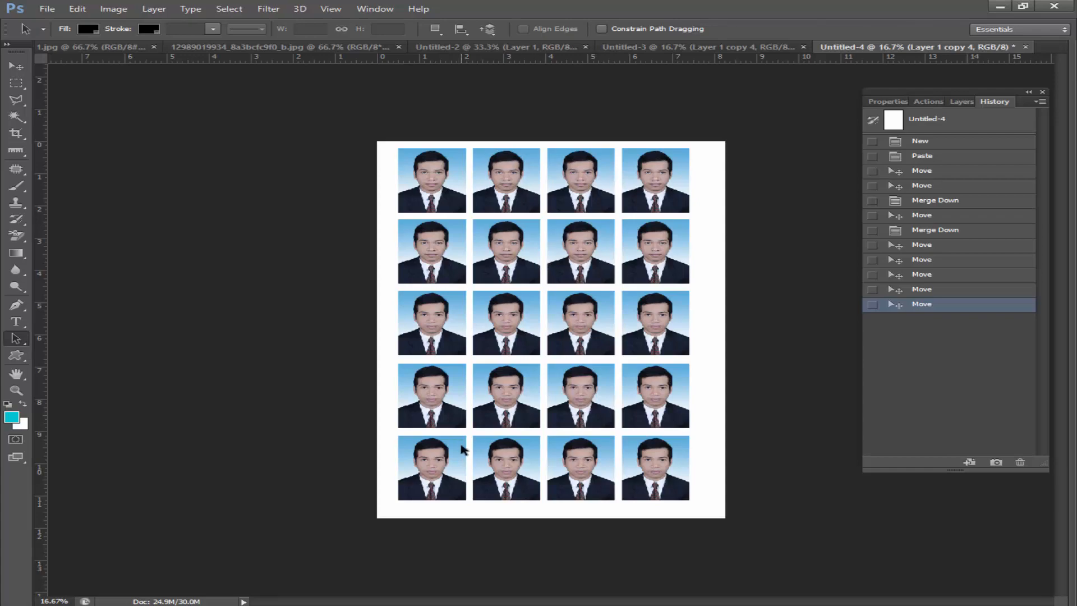